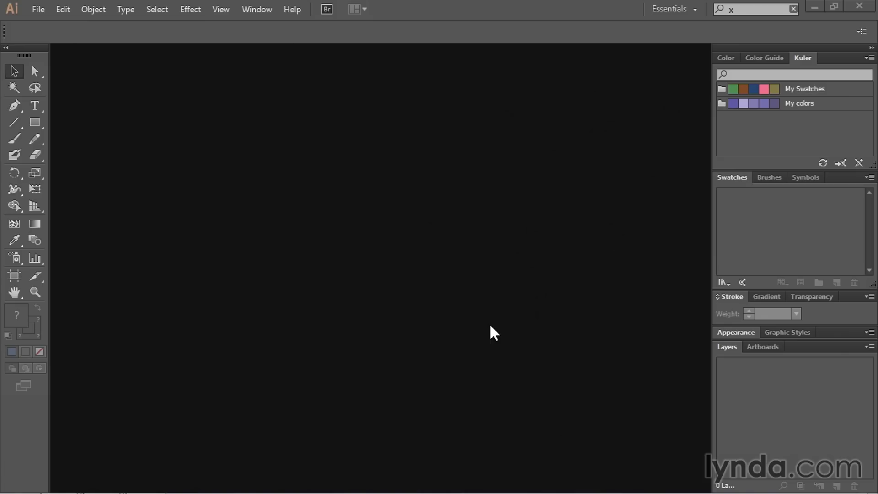
mouse_move(273, 240)
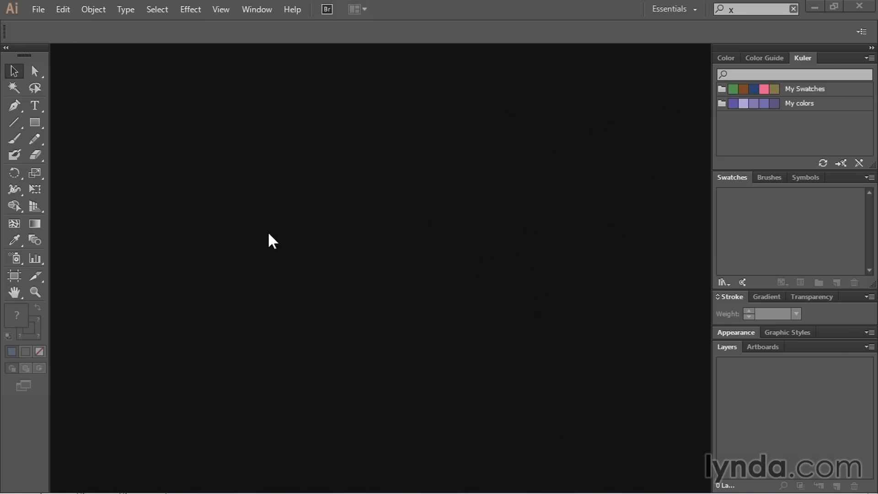
Bring up the File menu to start a new document
click(37, 9)
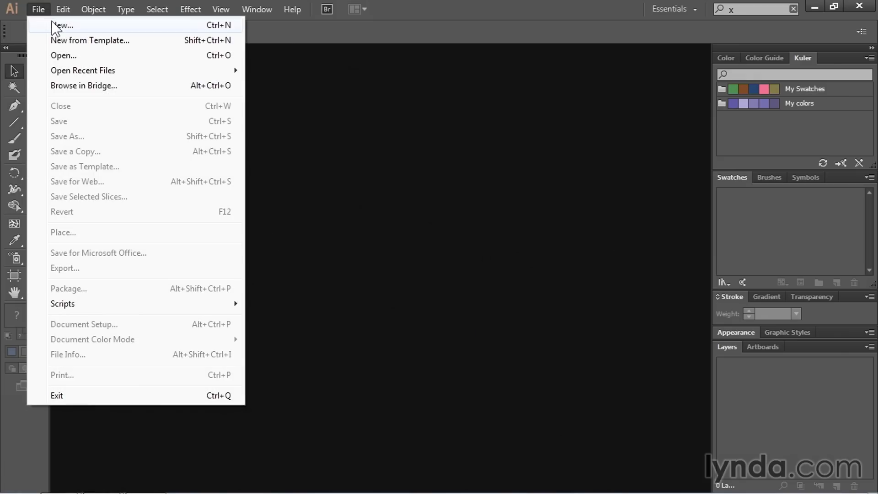
Begin a new document named 'Print' using the Print profile
click(63, 25)
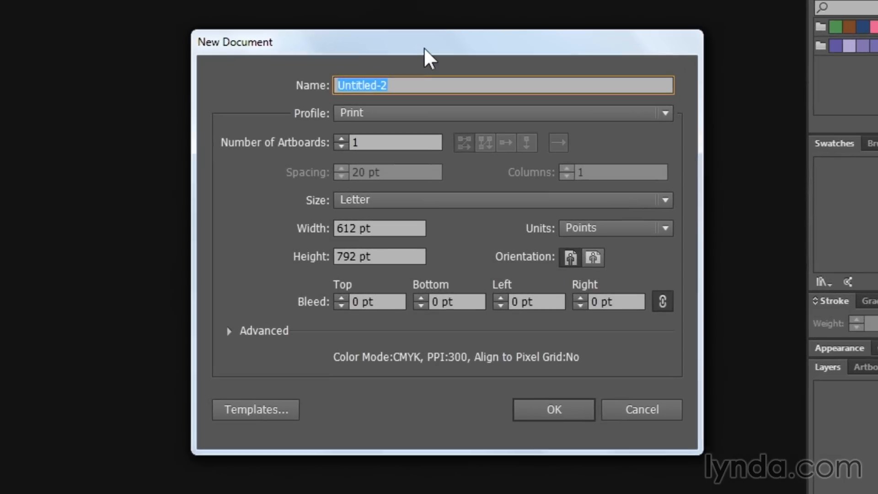
text(Print)
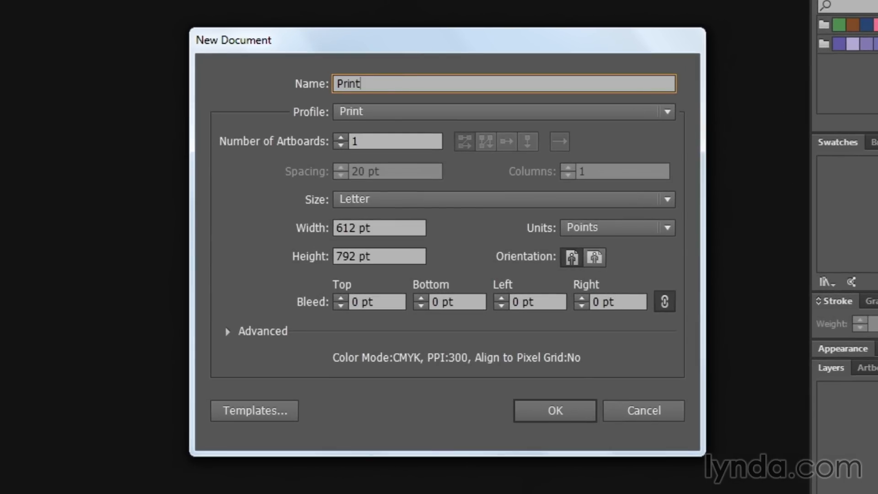
mouse_move(416, 115)
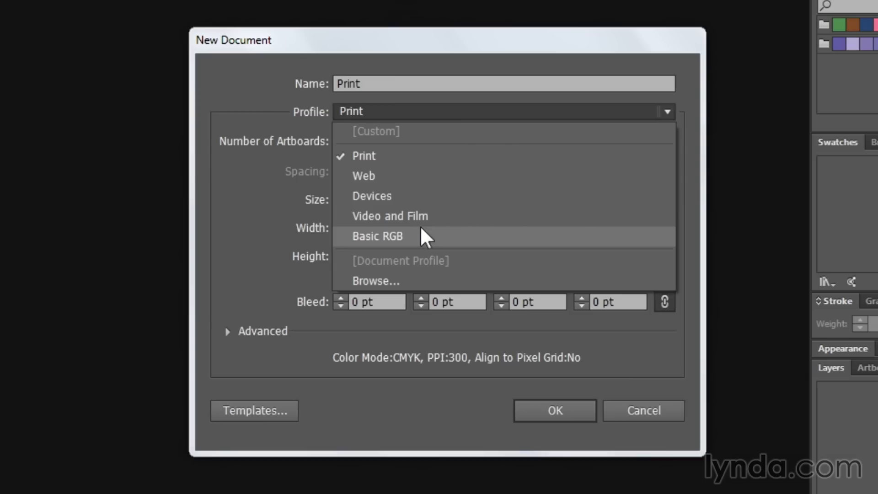
mouse_move(417, 163)
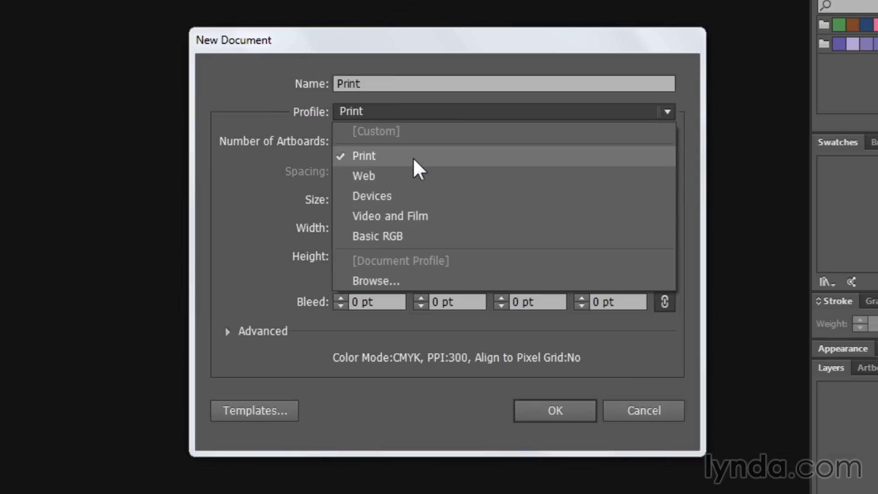
click(363, 156)
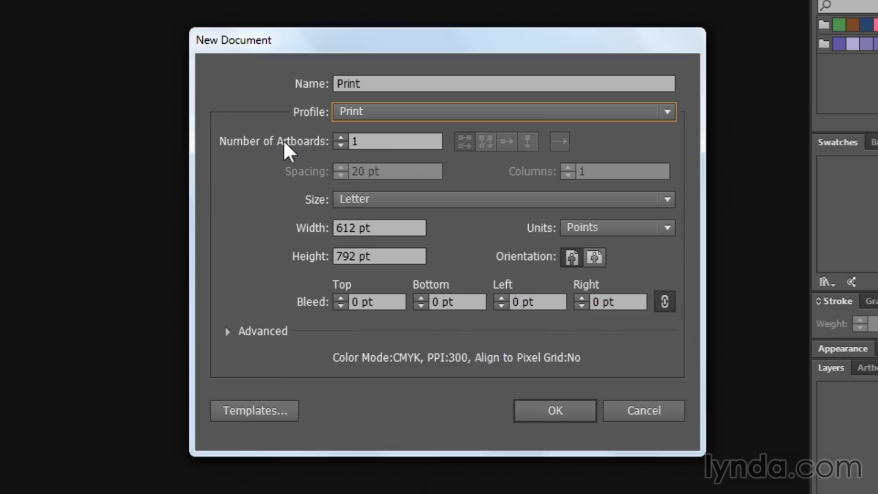
mouse_move(311, 166)
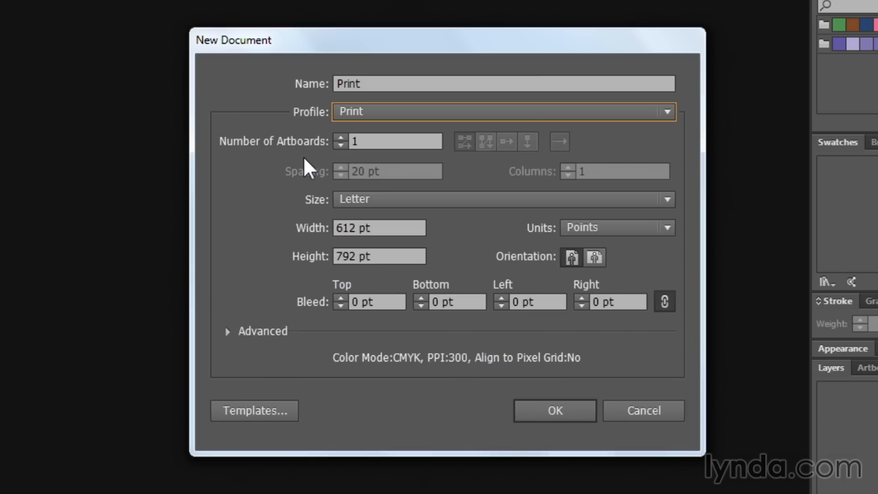
mouse_move(335, 151)
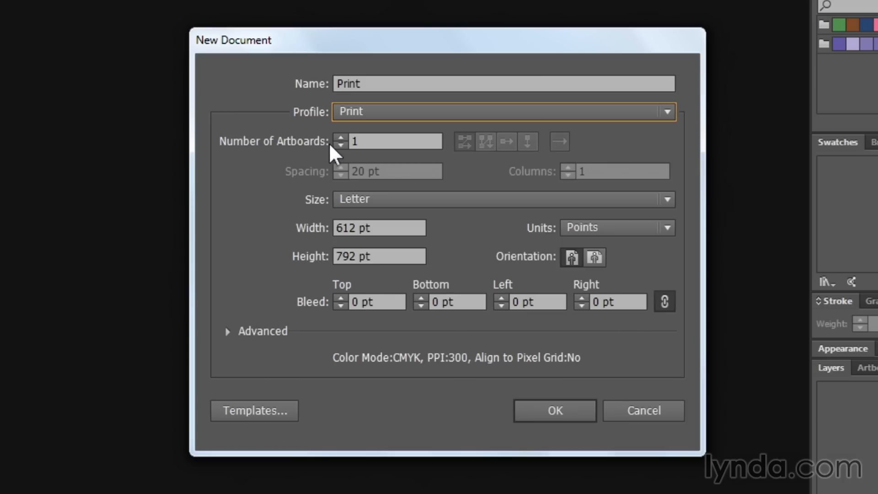
mouse_move(453, 171)
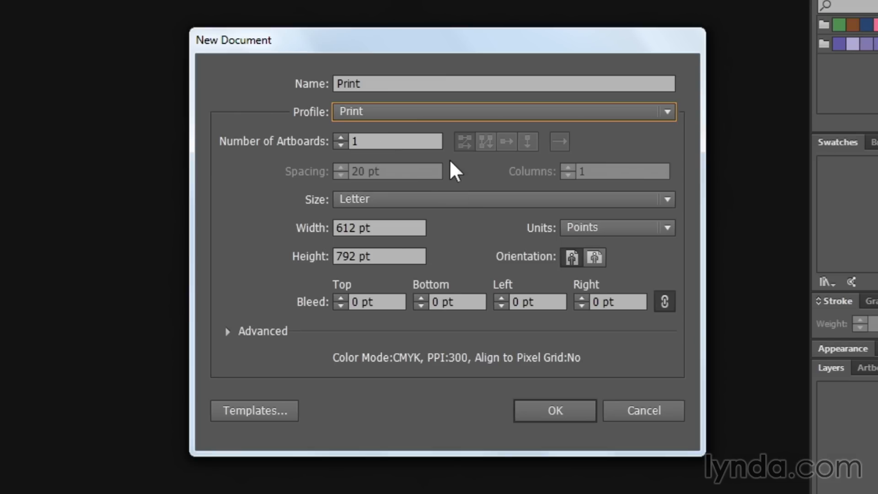
Keep the page size at Letter and set units to inches (8.5 × 11 in)
click(666, 198)
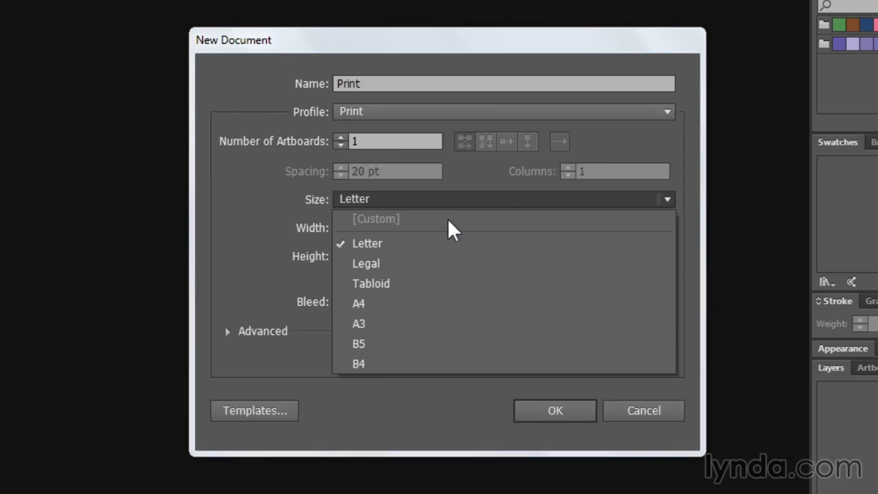
mouse_move(423, 255)
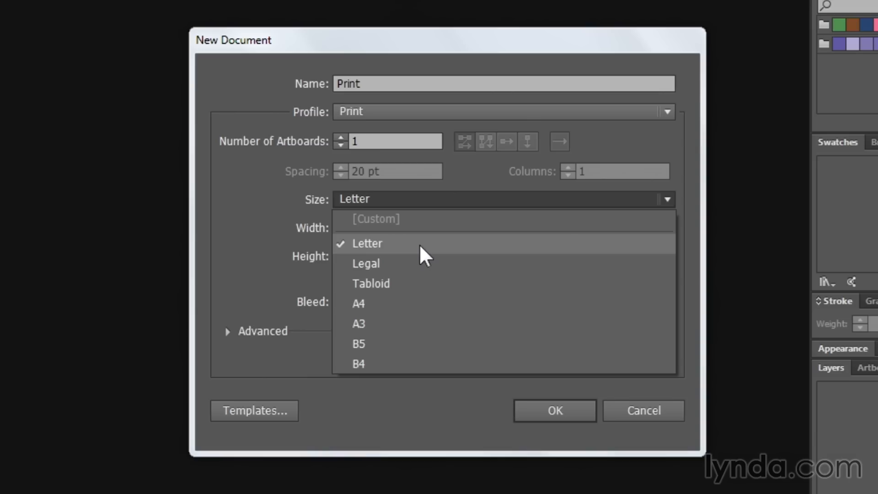
mouse_move(398, 345)
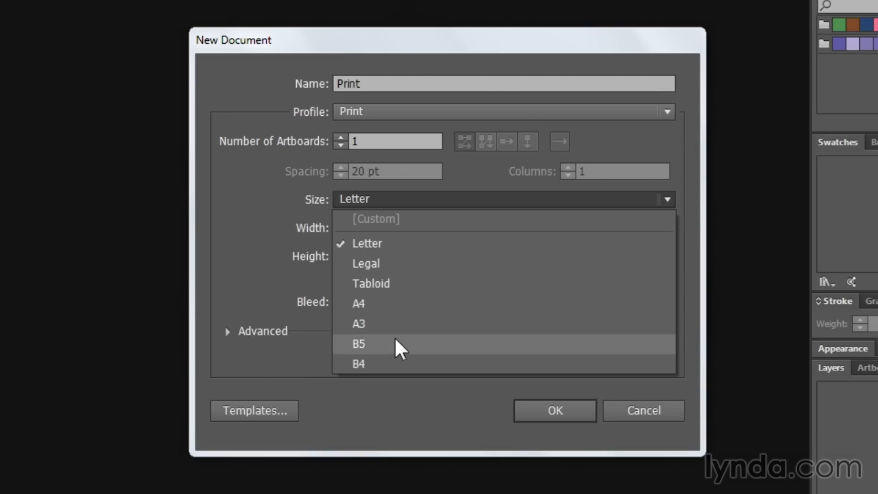
click(367, 243)
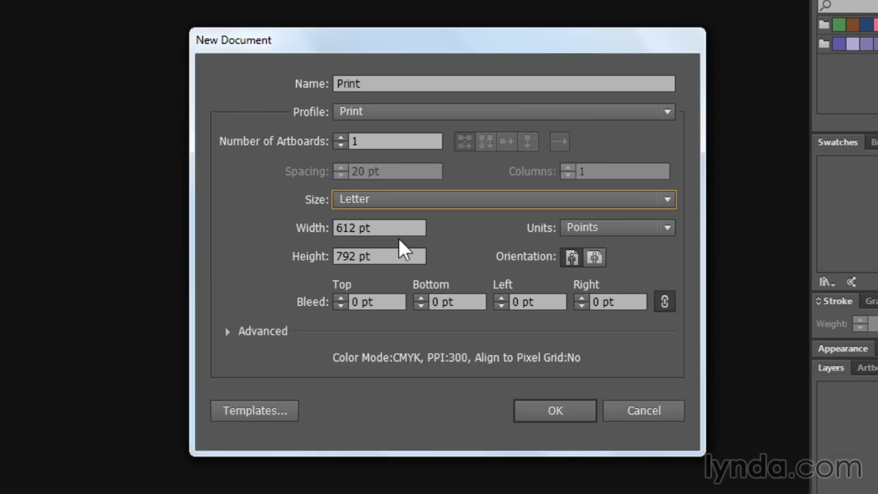
mouse_move(417, 248)
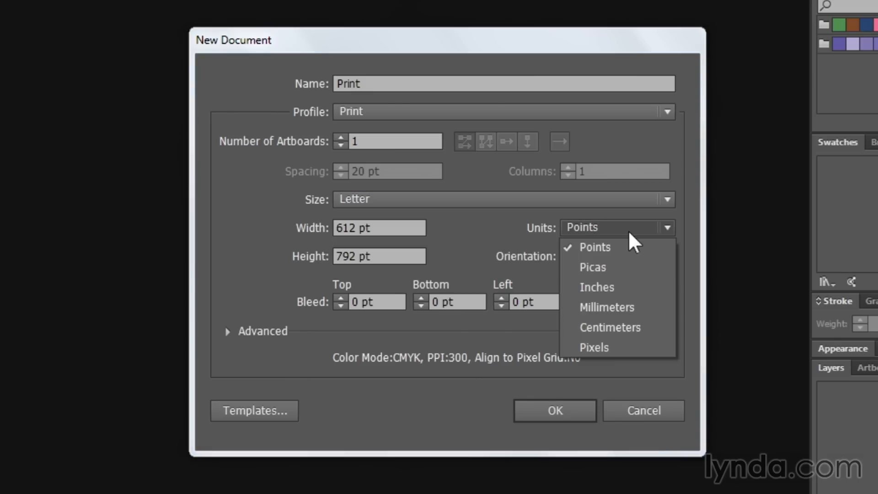
click(596, 286)
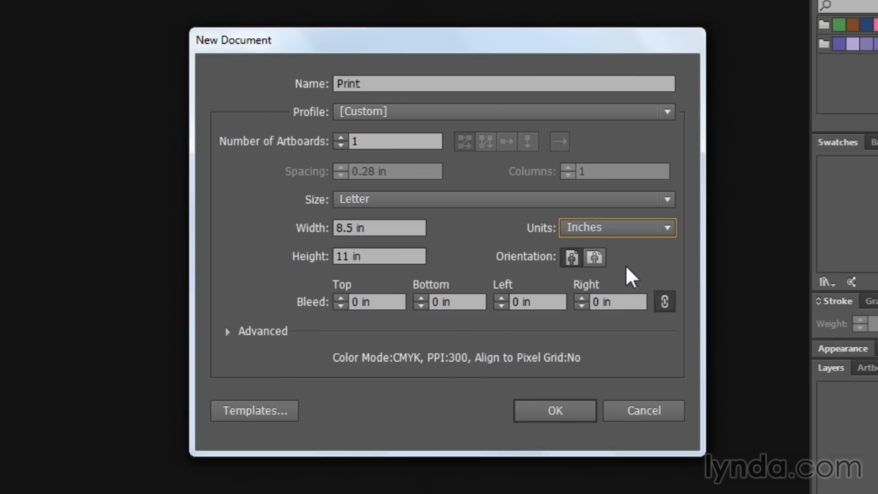
mouse_move(590, 280)
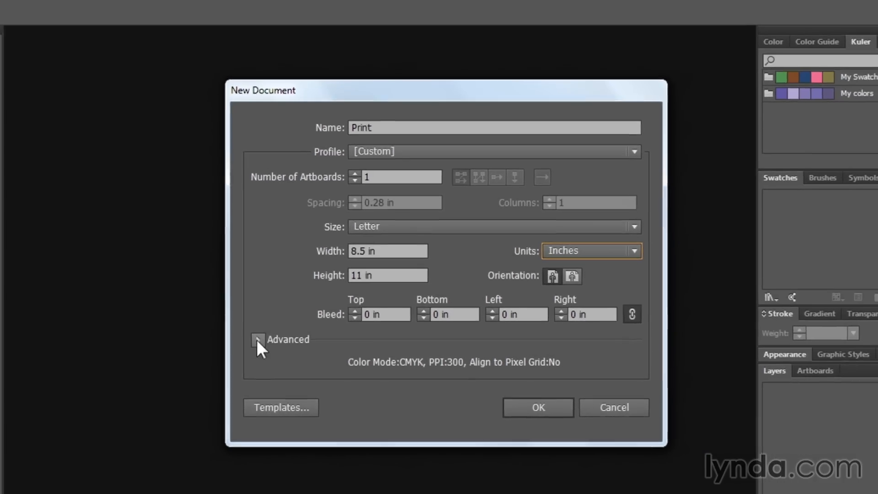
click(257, 339)
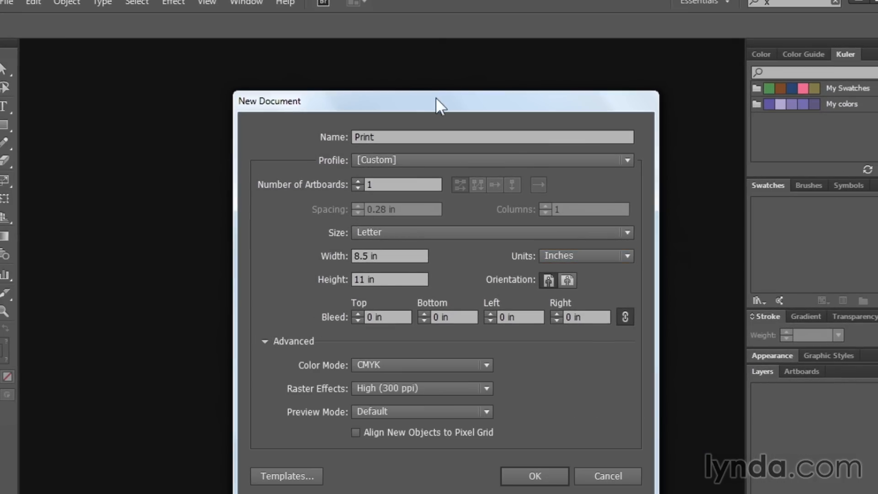
drag(440, 101, 414, 32)
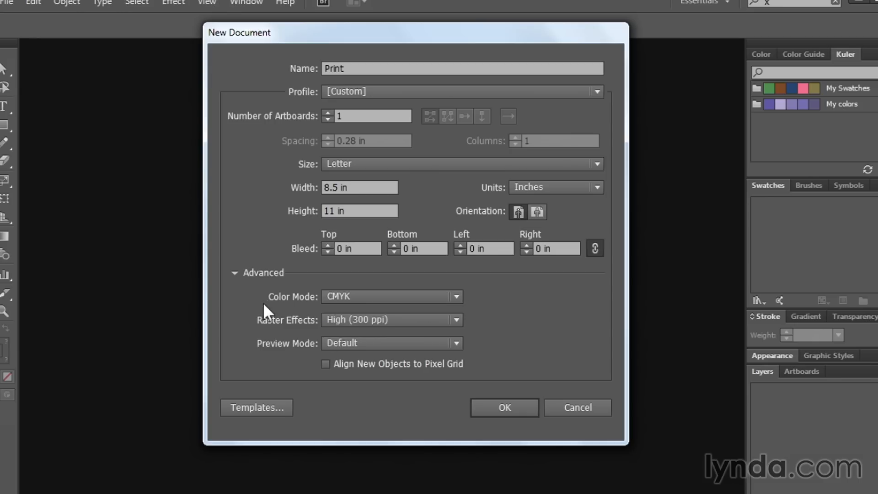
mouse_move(498, 358)
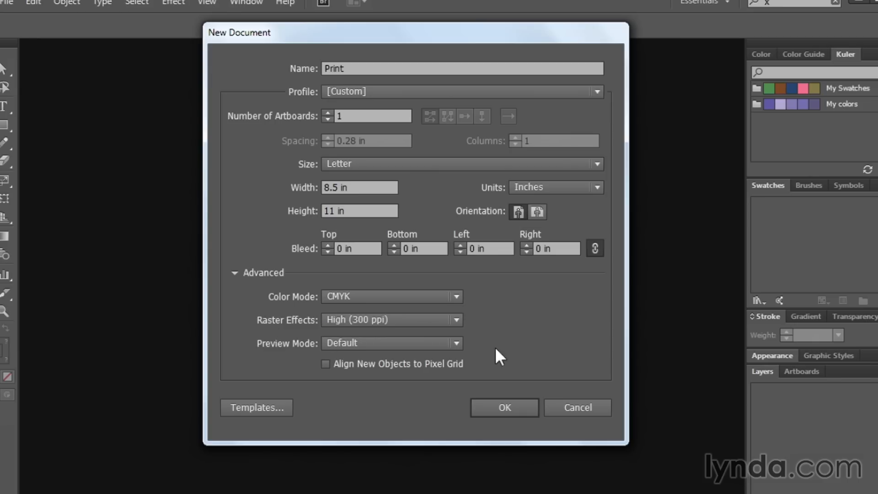
mouse_move(538, 320)
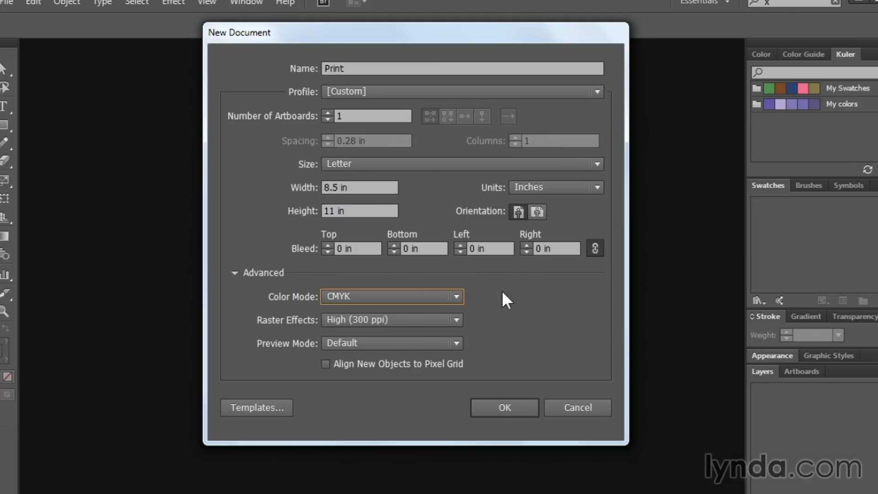
mouse_move(475, 340)
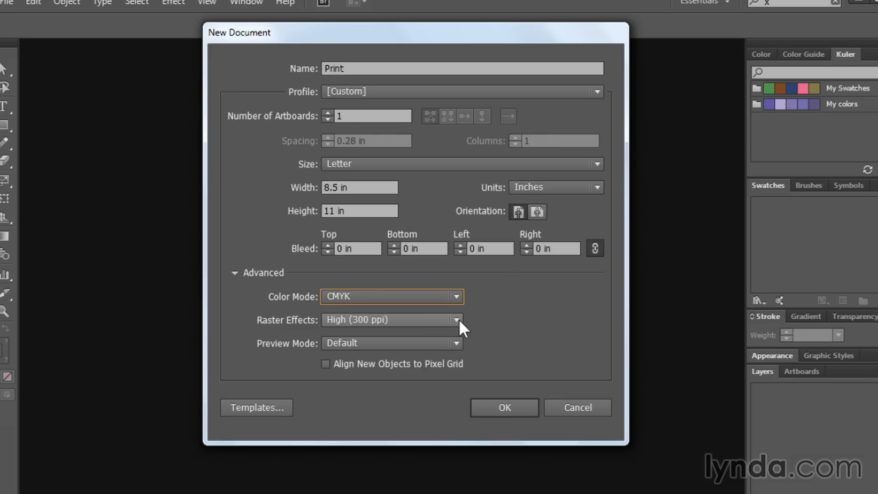
click(456, 319)
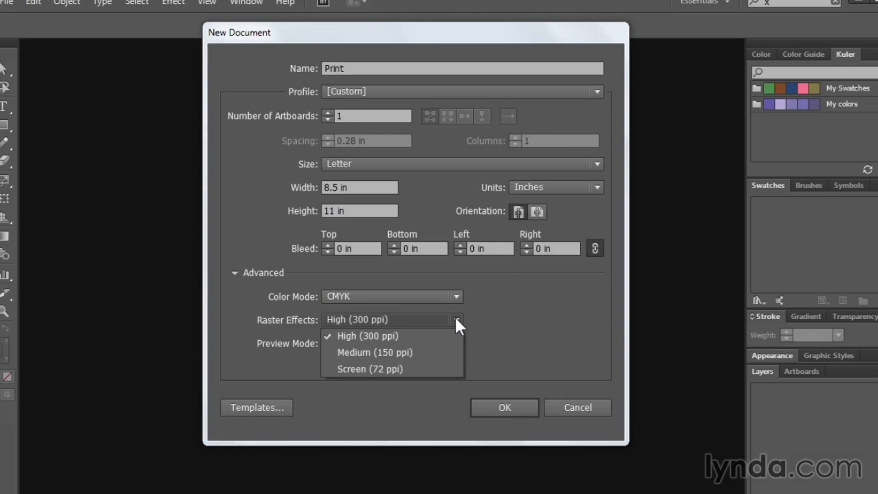
click(367, 335)
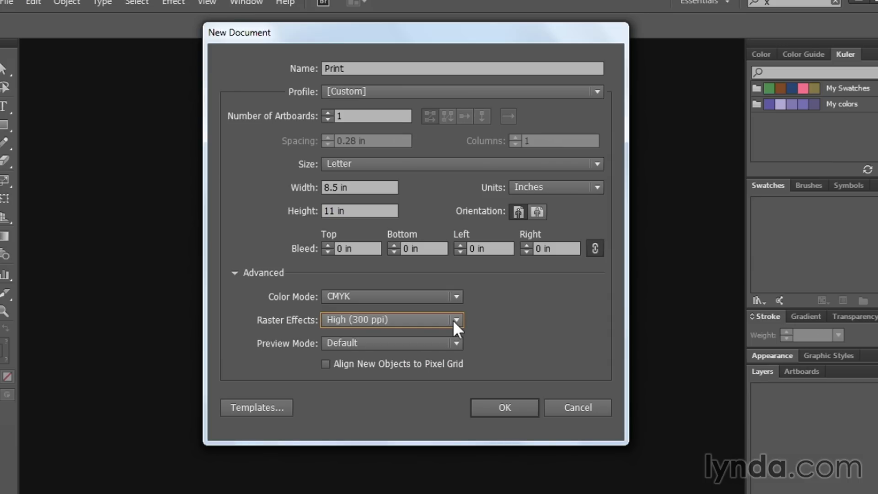
click(455, 343)
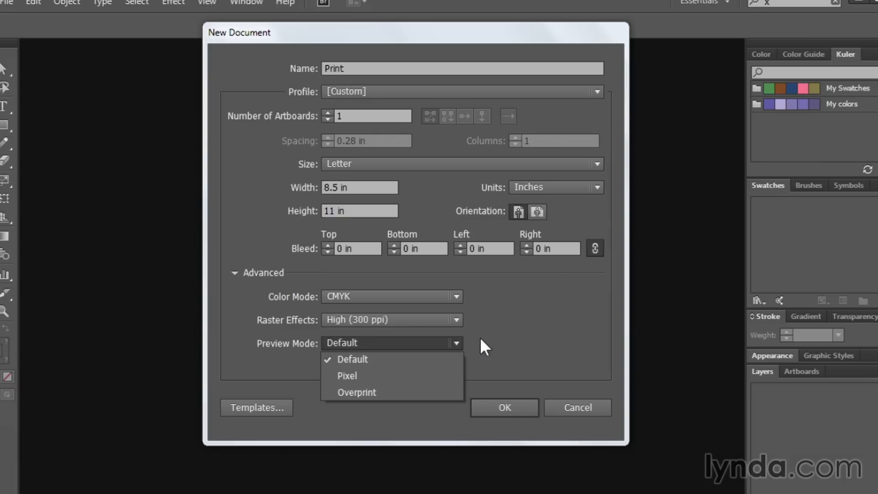
click(351, 359)
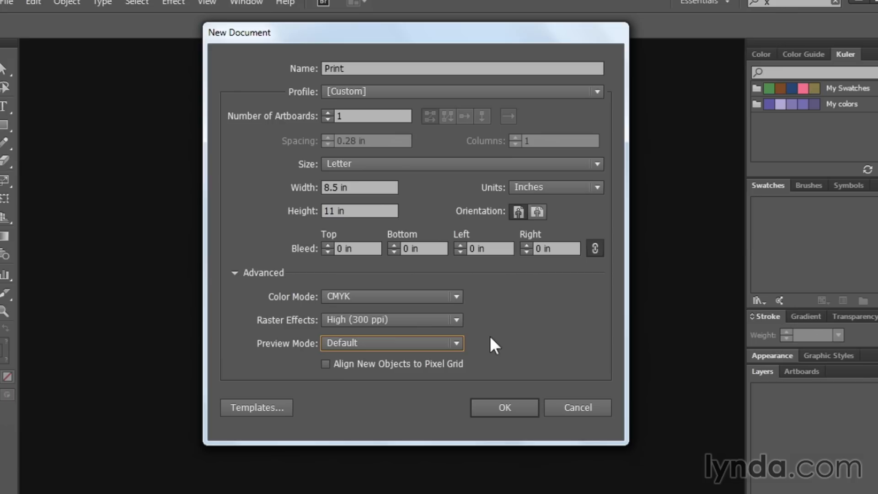
mouse_move(521, 258)
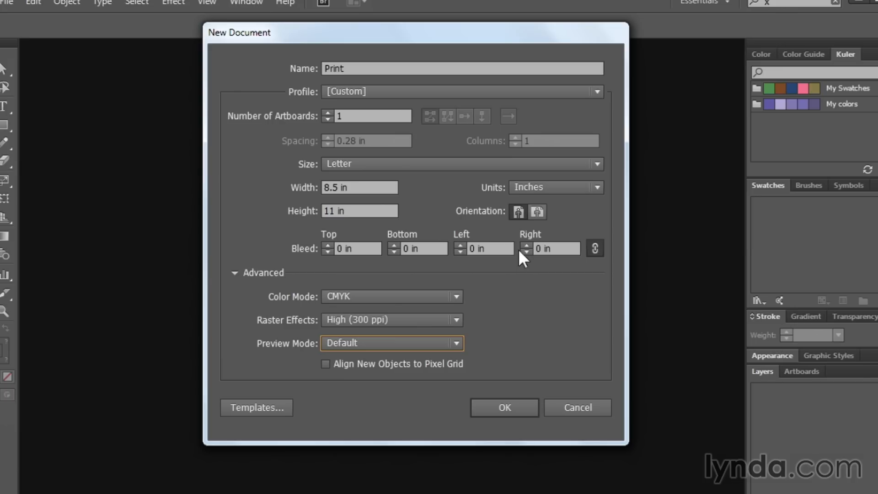
mouse_move(490, 363)
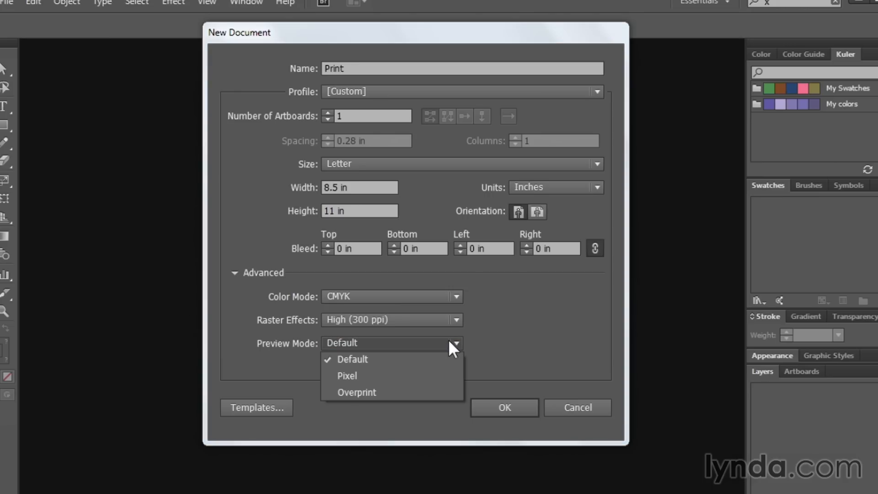
click(352, 359)
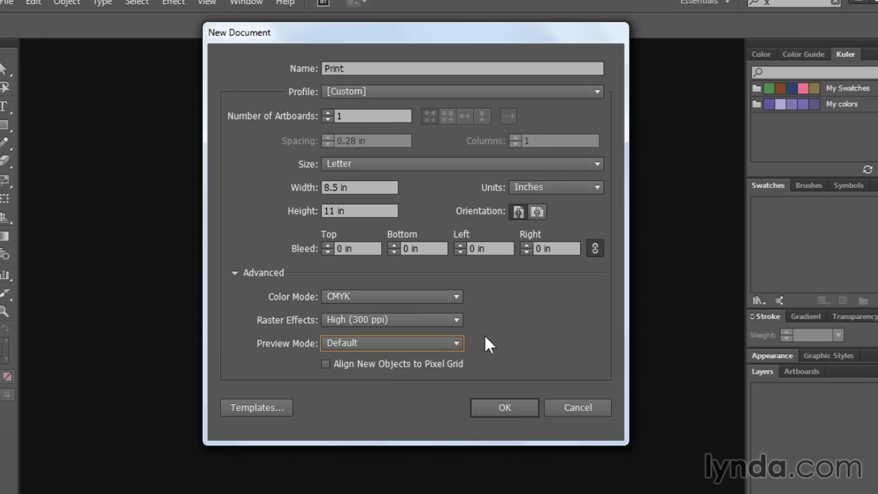
mouse_move(467, 350)
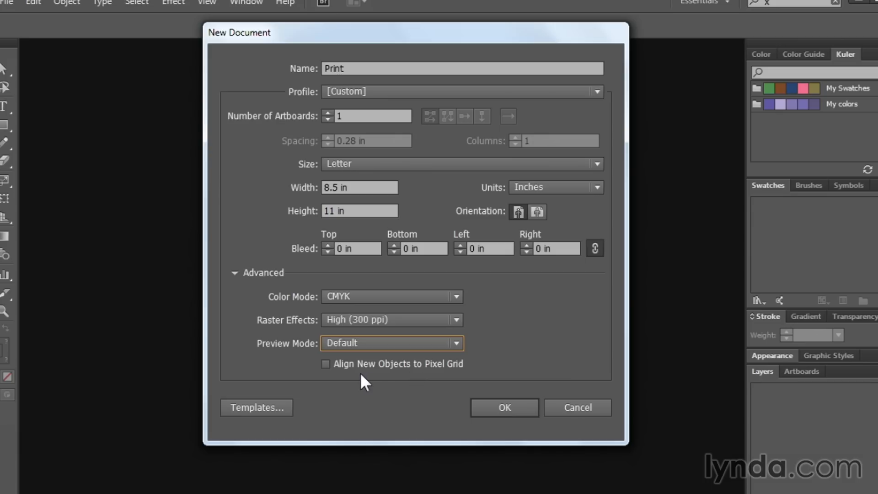
mouse_move(363, 375)
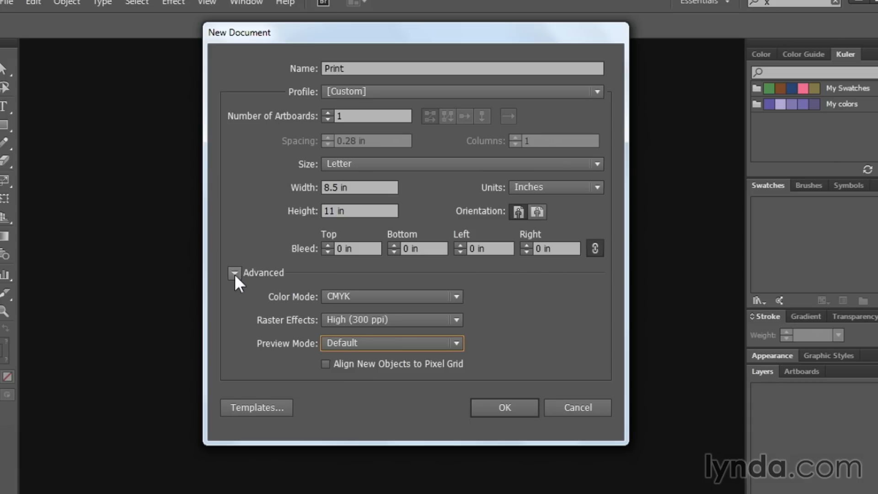
Collapse the Advanced settings and create the blank Letter CMYK Print document
click(234, 275)
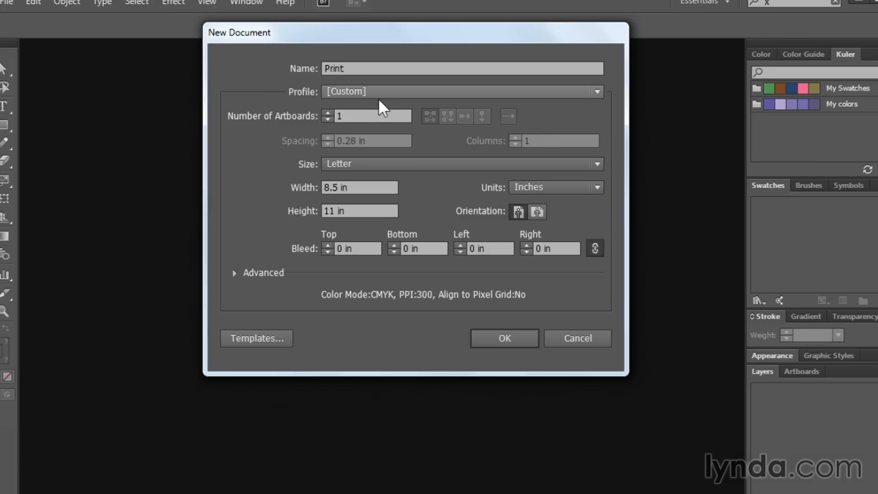
mouse_move(358, 300)
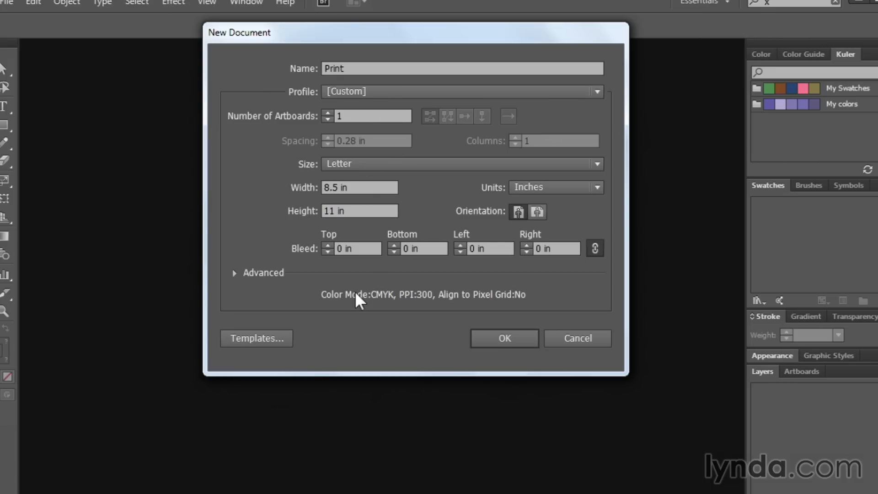
mouse_move(455, 353)
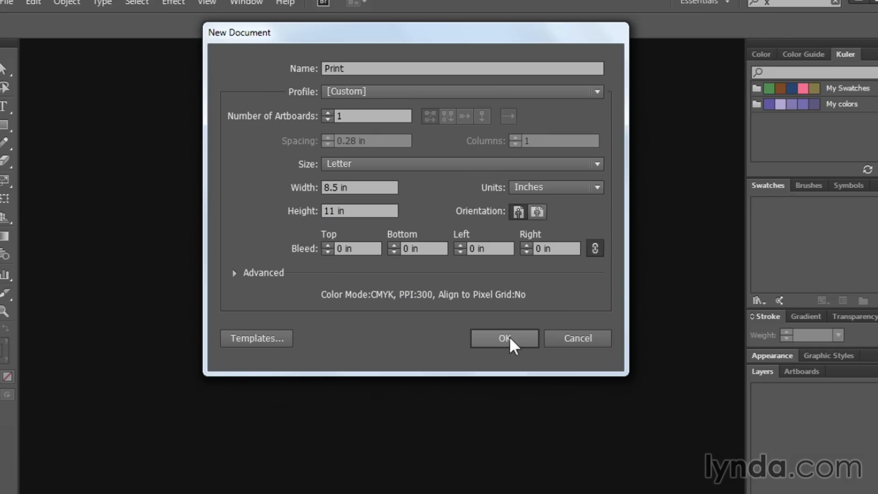
click(503, 338)
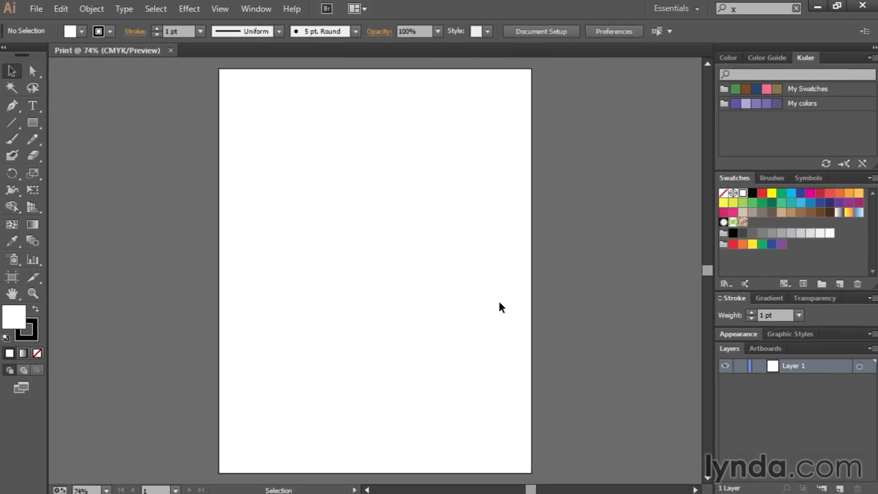